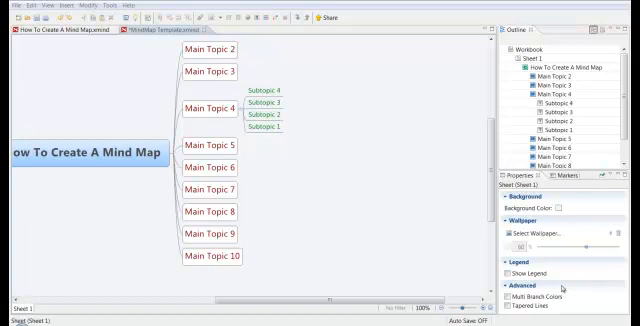
{"action": "mouse_move", "coordinate": [88, 104]}
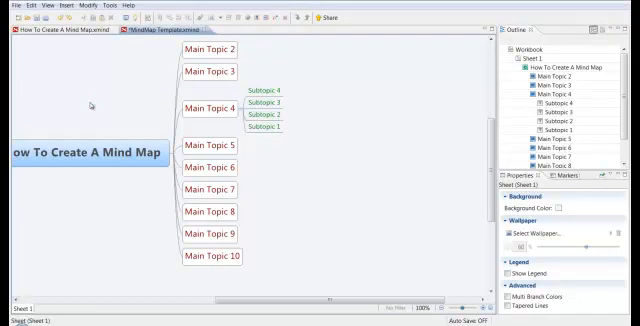
Edit Main Topic 5's title and enter the new name 'Adding Links'.
{"action": "left_click", "coordinate": [212, 146]}
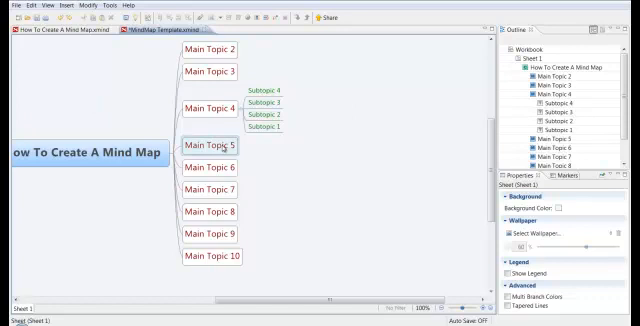
{"action": "left_click", "coordinate": [208, 144]}
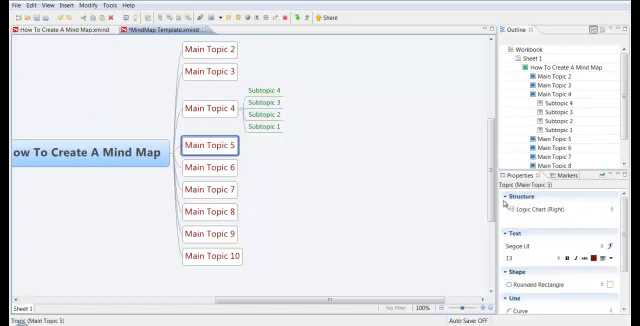
{"action": "double_click", "coordinate": [214, 144]}
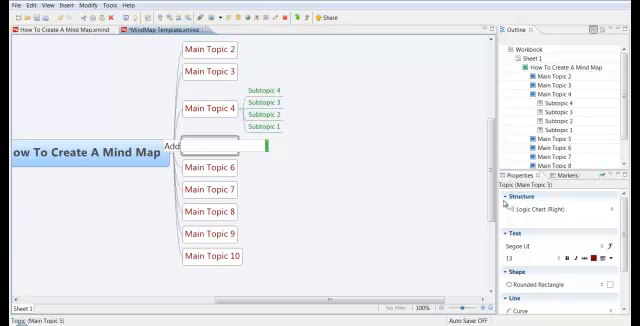
{"action": "type", "text": "Adding Links"}
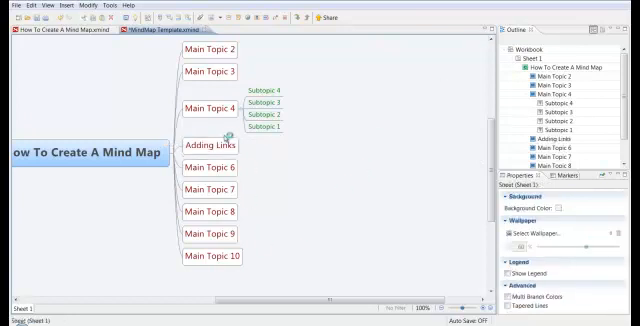
Confirm the Adding Links name so subtopics can be added beneath it.
{"action": "left_click", "coordinate": [208, 146]}
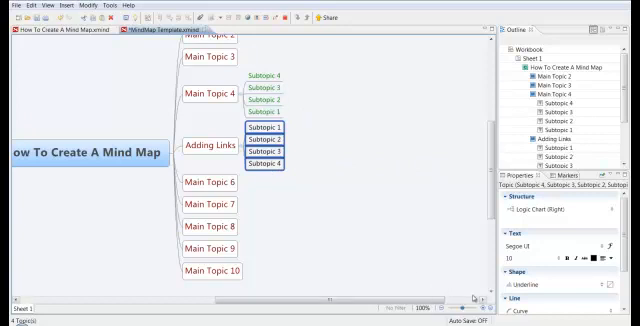
{"action": "mouse_move", "coordinate": [428, 254]}
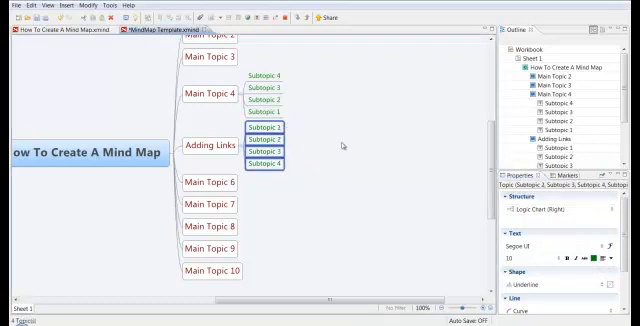
Name the first Adding Links subtopic 'Web Links'.
{"action": "left_click", "coordinate": [268, 130]}
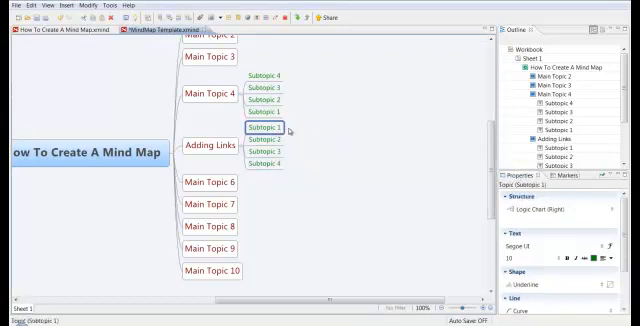
{"action": "type", "text": "Web"}
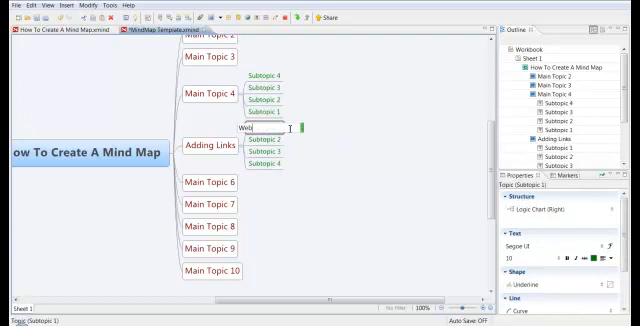
{"action": "type", "text": "Links"}
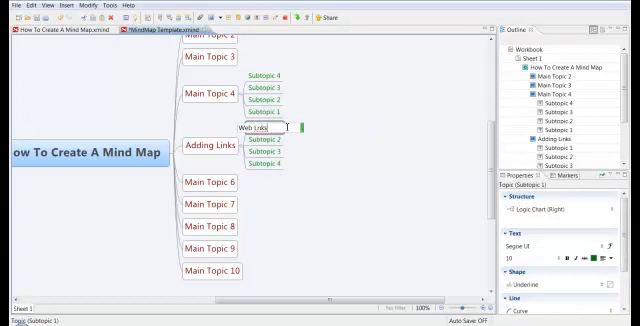
{"action": "key", "text": "Backspace"}
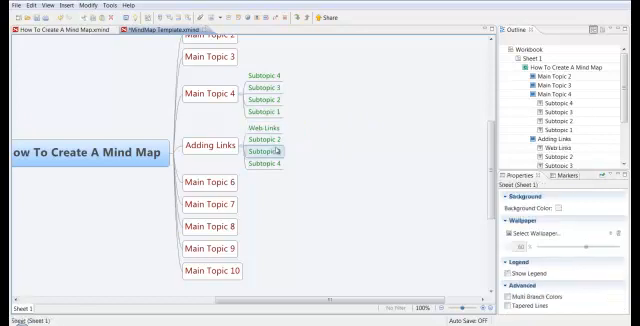
Name the second subtopic 'Document Links' and begin renaming the third.
{"action": "left_click", "coordinate": [268, 152]}
{"action": "type", "text": "Document Links"}
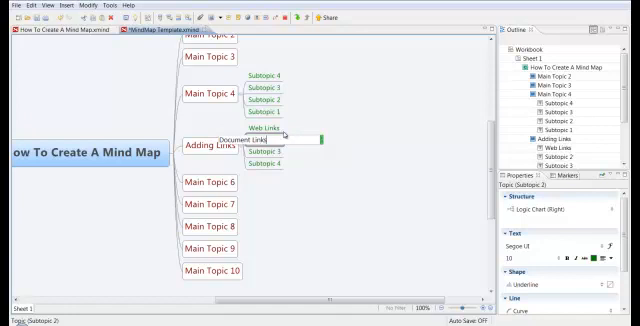
{"action": "left_click", "coordinate": [268, 144]}
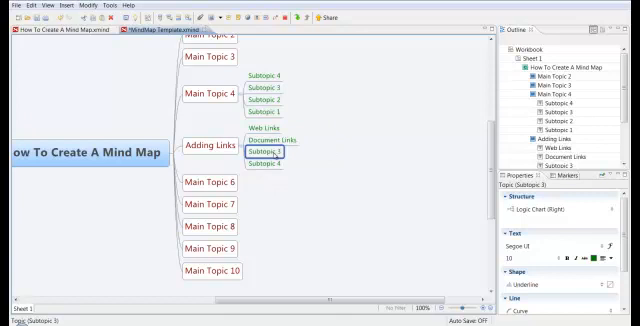
{"action": "double_click", "coordinate": [276, 152]}
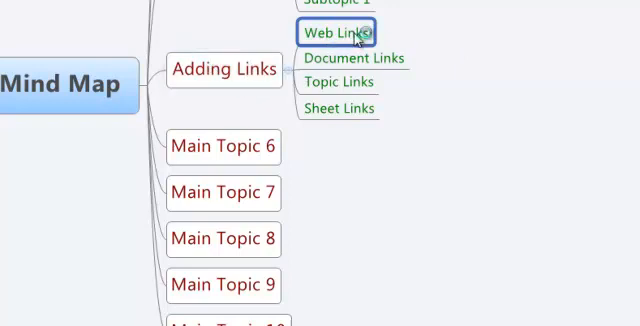
{"action": "right_click", "coordinate": [338, 34]}
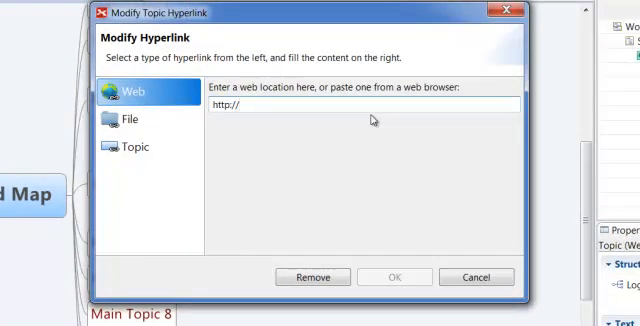
{"action": "type", "text": "g"}
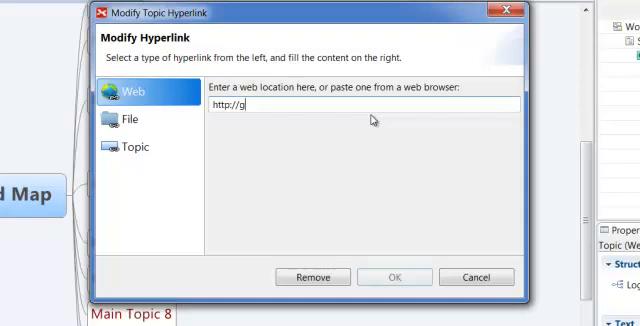
{"action": "type", "text": "oogle"}
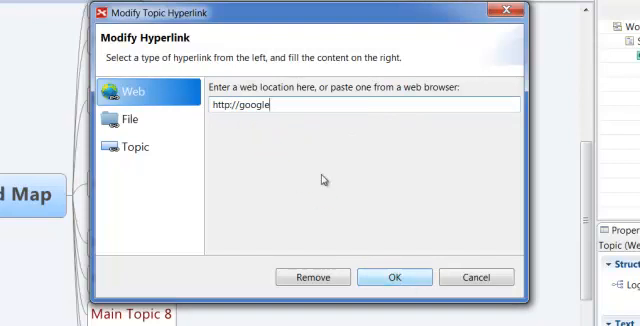
{"action": "mouse_move", "coordinate": [372, 140]}
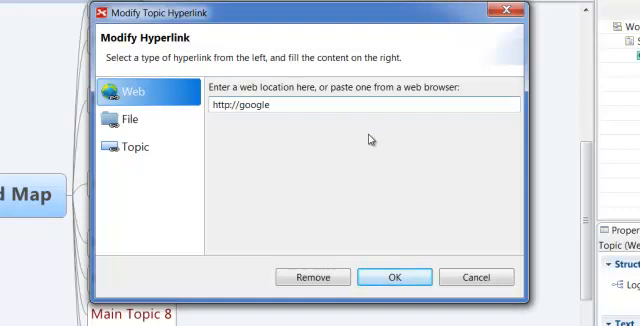
{"action": "left_click", "coordinate": [394, 276]}
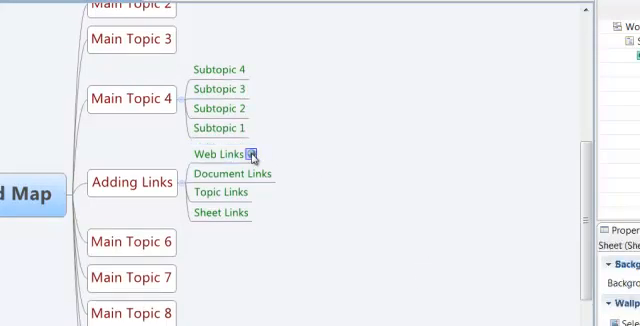
{"action": "left_click", "coordinate": [256, 156]}
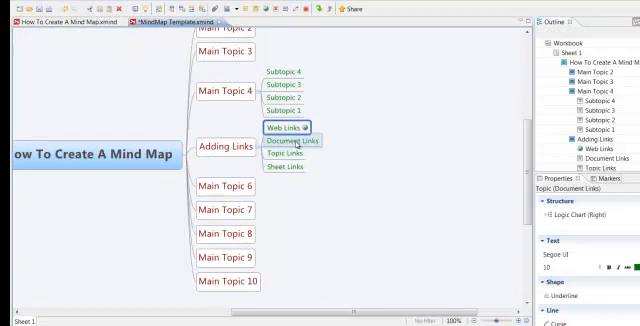
Give Document Links a file hyperlink pointing to the local PowerPoint file.
{"action": "left_click", "coordinate": [292, 140]}
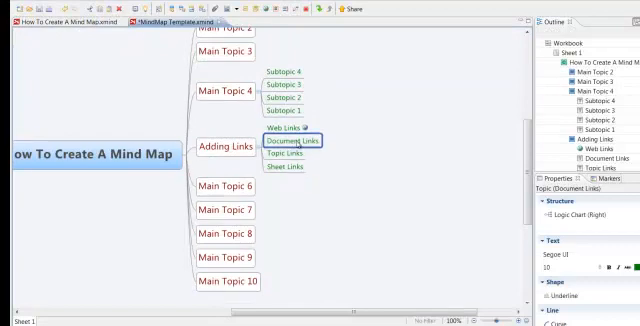
{"action": "right_click", "coordinate": [290, 140]}
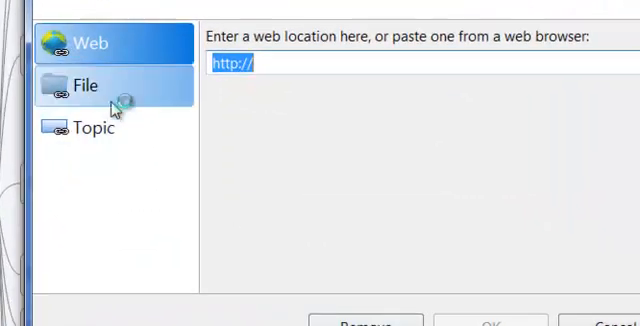
{"action": "left_click", "coordinate": [84, 84]}
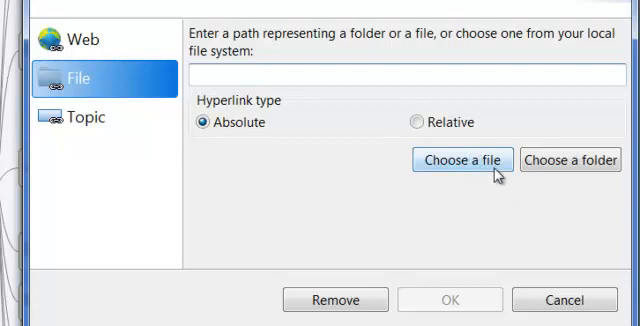
{"action": "left_click", "coordinate": [464, 160]}
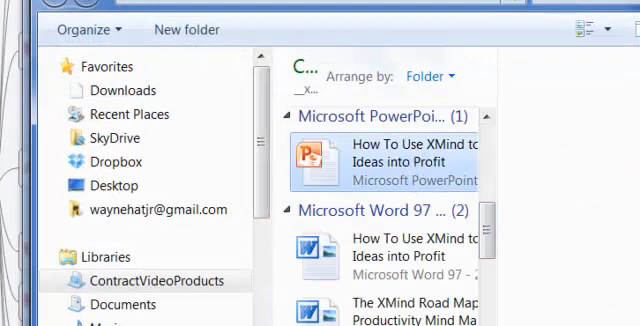
{"action": "left_click", "coordinate": [400, 252]}
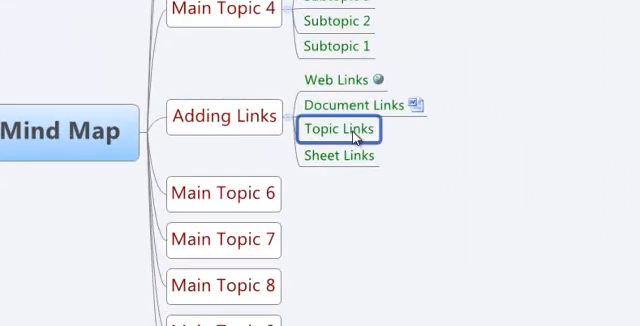
Give Topic Links an internal hyperlink that jumps to Main Topic 9.
{"action": "right_click", "coordinate": [340, 128]}
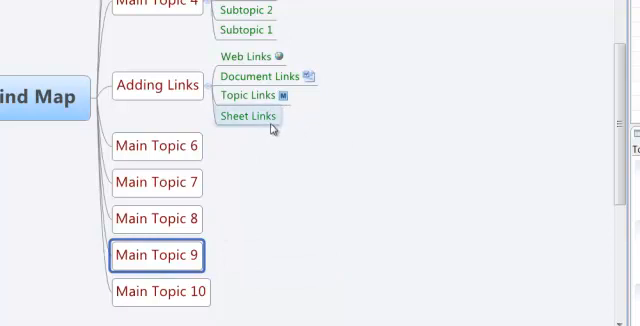
{"action": "left_click", "coordinate": [248, 96]}
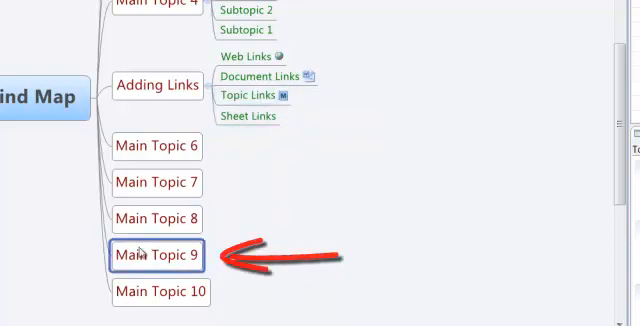
{"action": "left_click", "coordinate": [158, 256]}
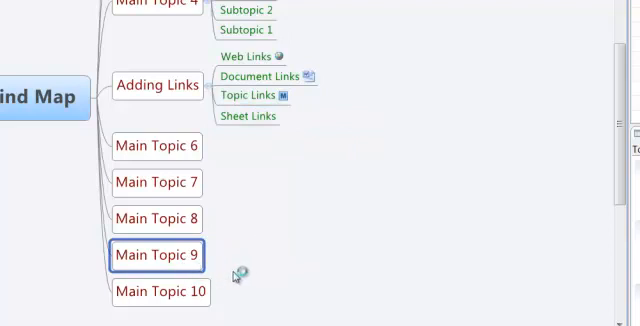
{"action": "scroll", "scroll_direction": "down", "scroll_amount": 3}
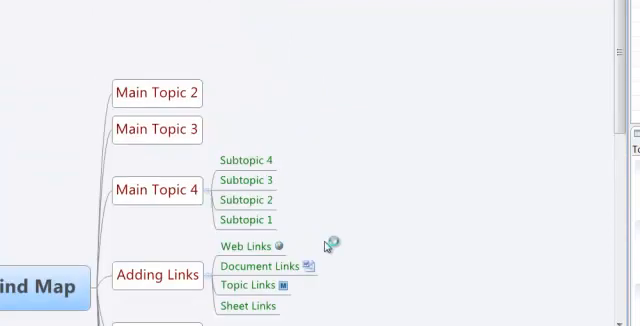
{"action": "mouse_move", "coordinate": [320, 304]}
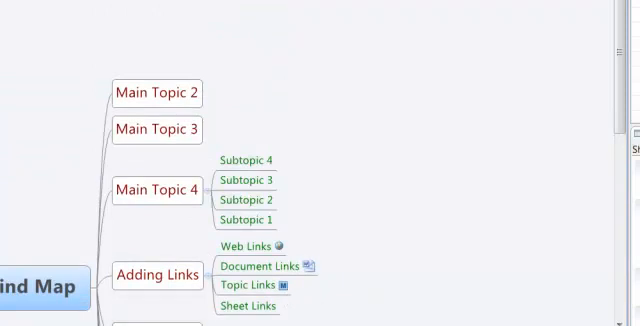
{"action": "mouse_move", "coordinate": [288, 286]}
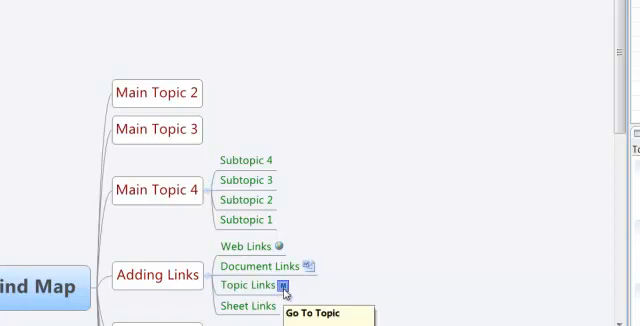
{"action": "scroll", "scroll_direction": "down", "scroll_amount": 3}
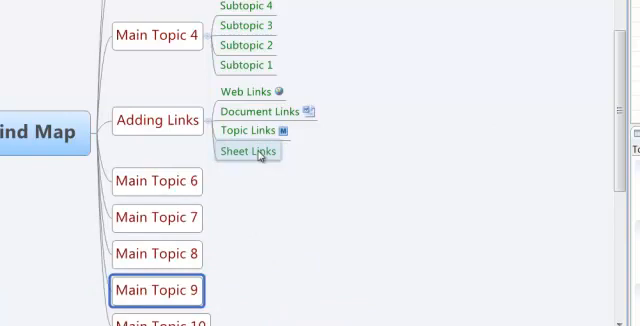
Create Sheet 2 from the Sheet Links subtopic via New Sheet From Topic.
{"action": "right_click", "coordinate": [252, 152]}
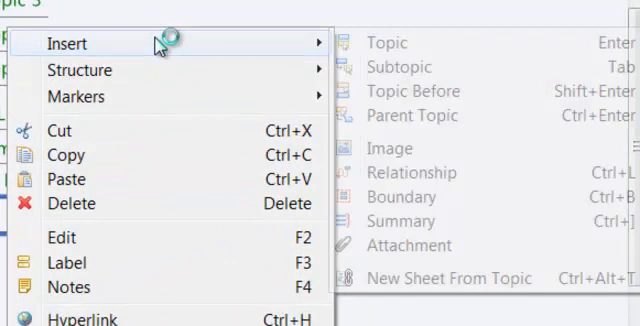
{"action": "mouse_move", "coordinate": [444, 172]}
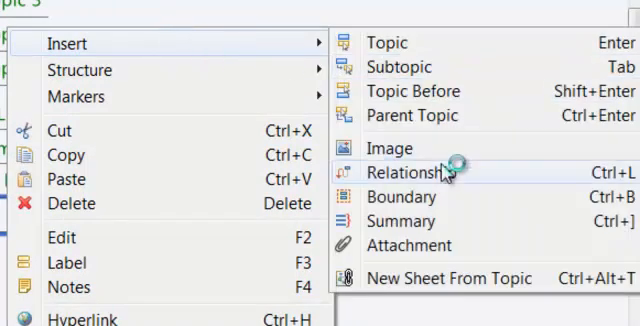
{"action": "mouse_move", "coordinate": [444, 278]}
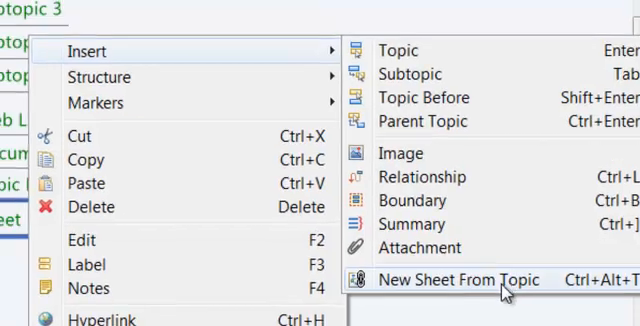
{"action": "left_click", "coordinate": [460, 280]}
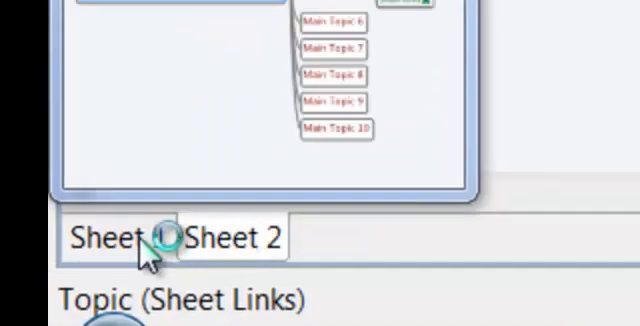
Switch to Sheet 2, which shows Sheet Links as its central topic.
{"action": "left_click", "coordinate": [232, 236]}
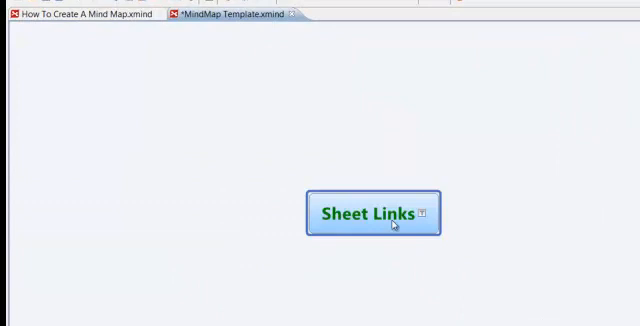
{"action": "mouse_move", "coordinate": [230, 64]}
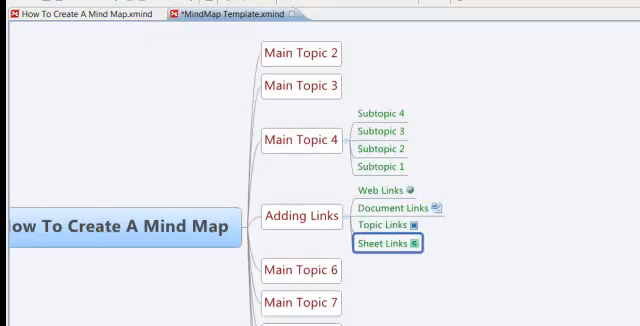
{"action": "mouse_move", "coordinate": [402, 264]}
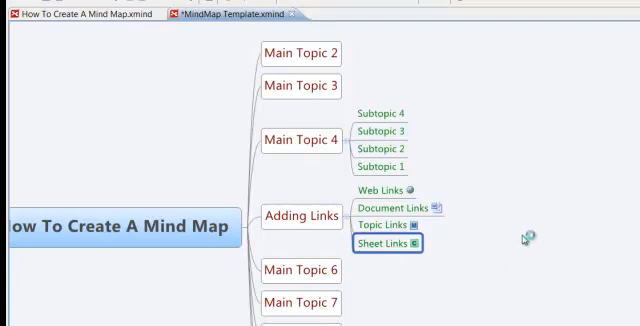
{"action": "mouse_move", "coordinate": [524, 240]}
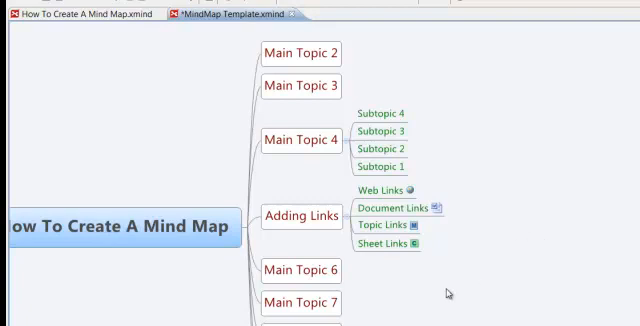
{"action": "mouse_move", "coordinate": [548, 188]}
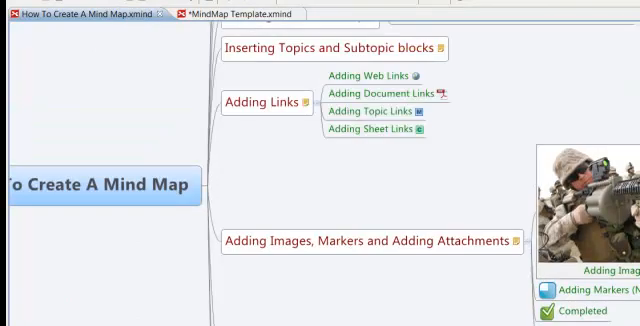
{"action": "left_click", "coordinate": [372, 240]}
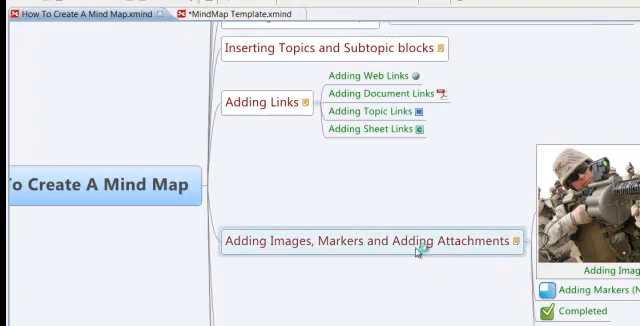
{"action": "double_click", "coordinate": [376, 240]}
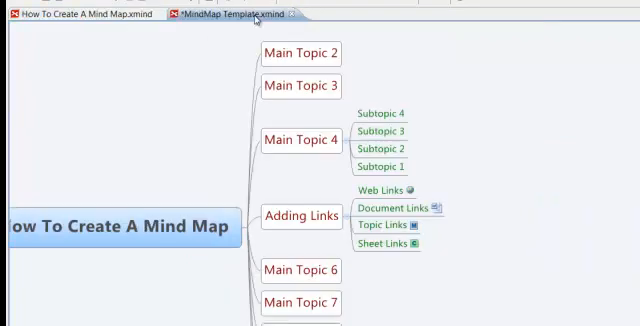
Rename Main Topic 6 to 'Adding Images, Markers and Adding Attachments'.
{"action": "left_click", "coordinate": [300, 270]}
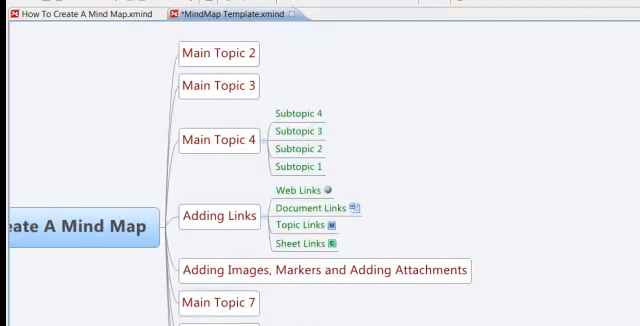
{"action": "left_click", "coordinate": [328, 272]}
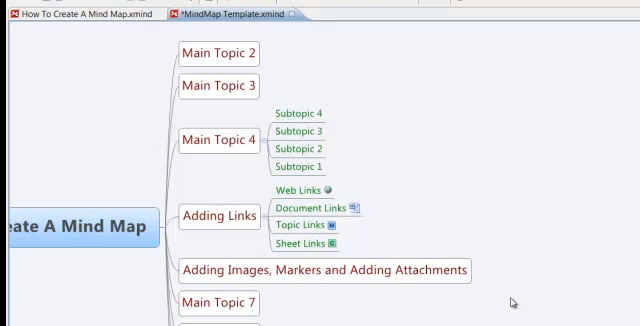
{"action": "mouse_move", "coordinate": [470, 308]}
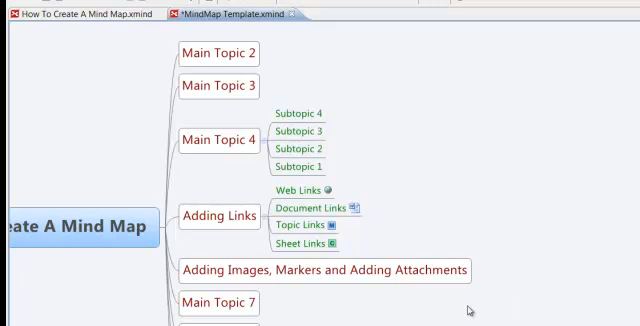